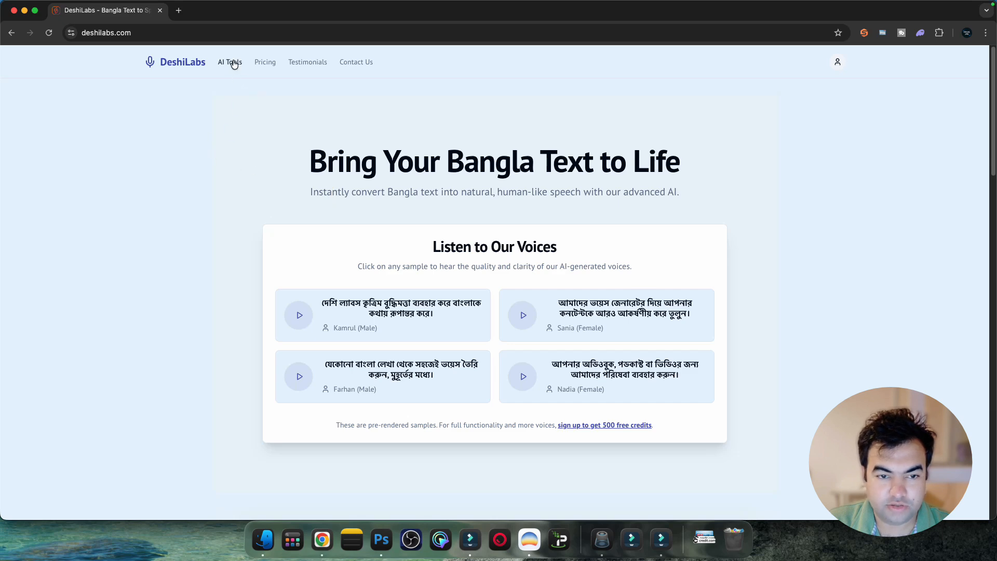
Step: View the home page's credit pricing and creator testimonials, then return to AI Tools
left_click(230, 62)
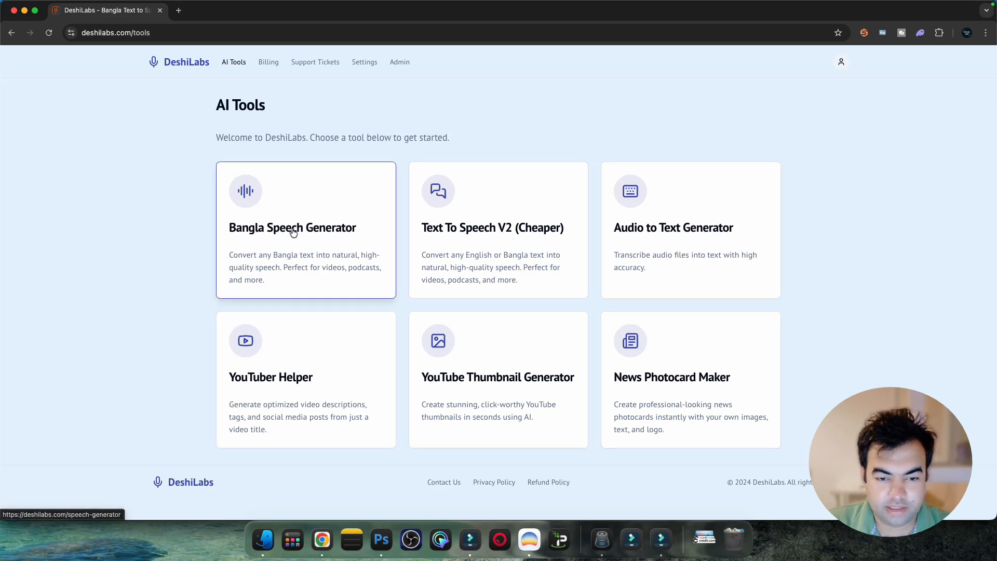
mouse_move(331, 241)
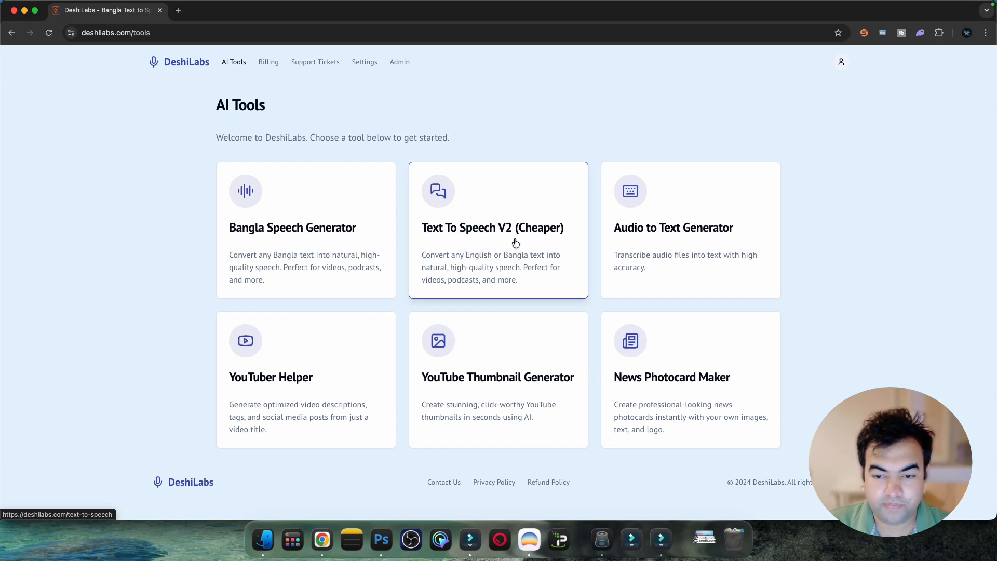
mouse_move(335, 229)
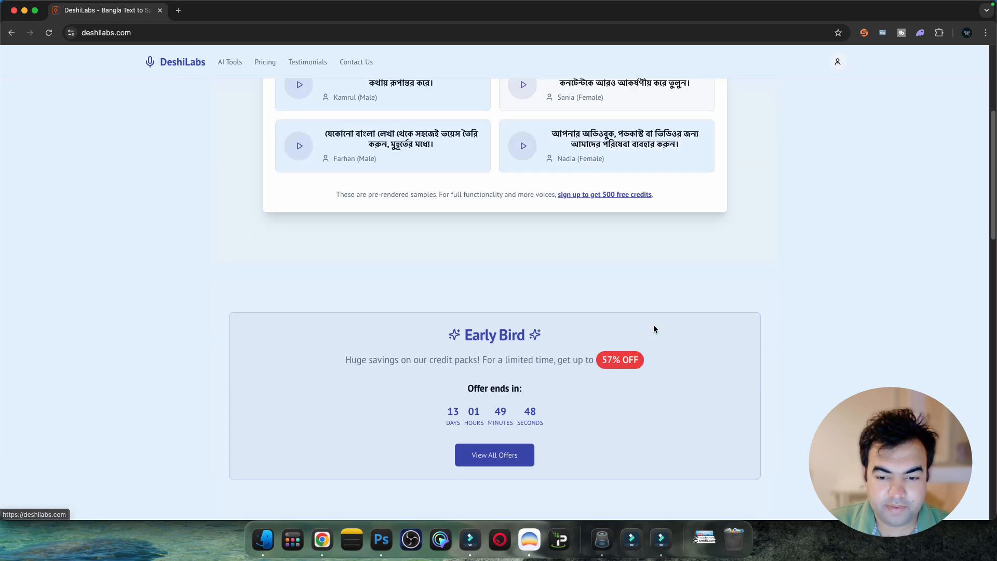
scroll("down", 3)
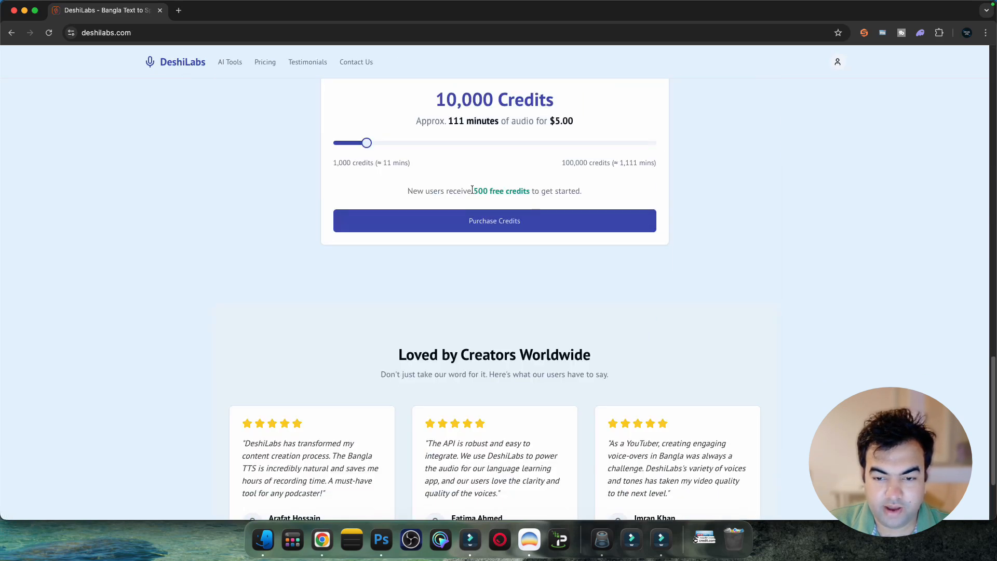
left_click_drag(474, 191, 580, 191)
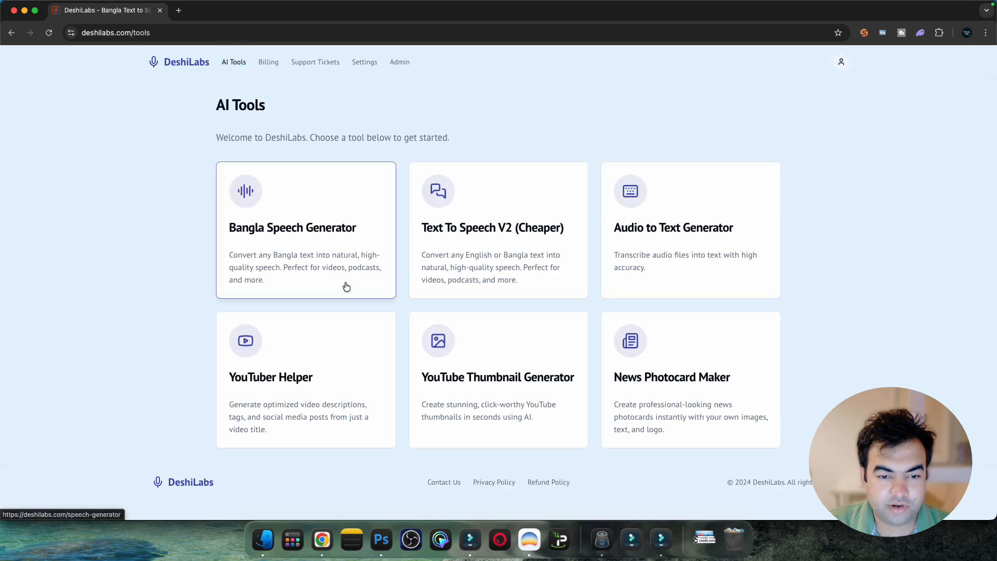
Step: Open the Bangla Speech Generator, then play and pause its Recent Generation audio
left_click(292, 227)
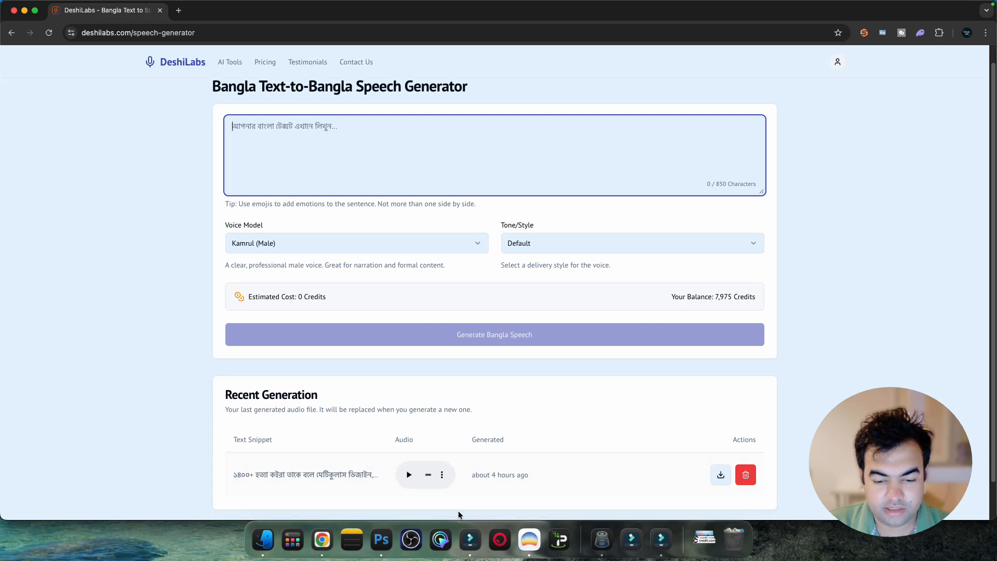
mouse_move(414, 495)
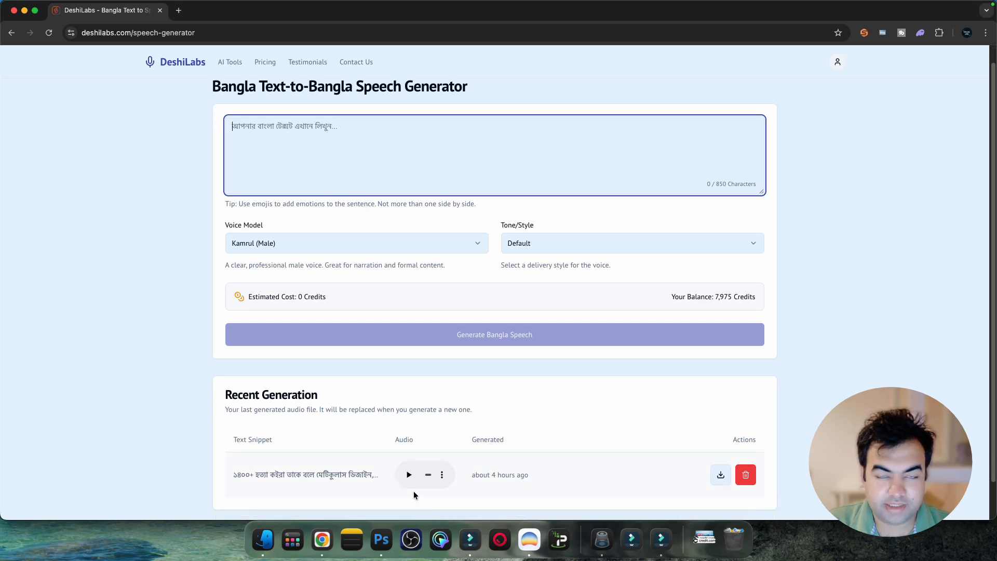
left_click(408, 474)
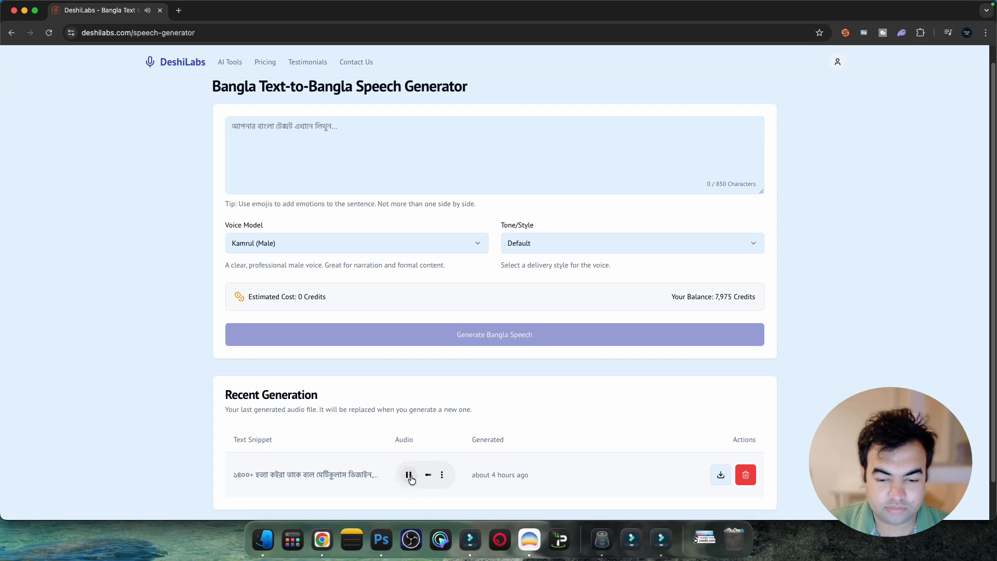
left_click(409, 475)
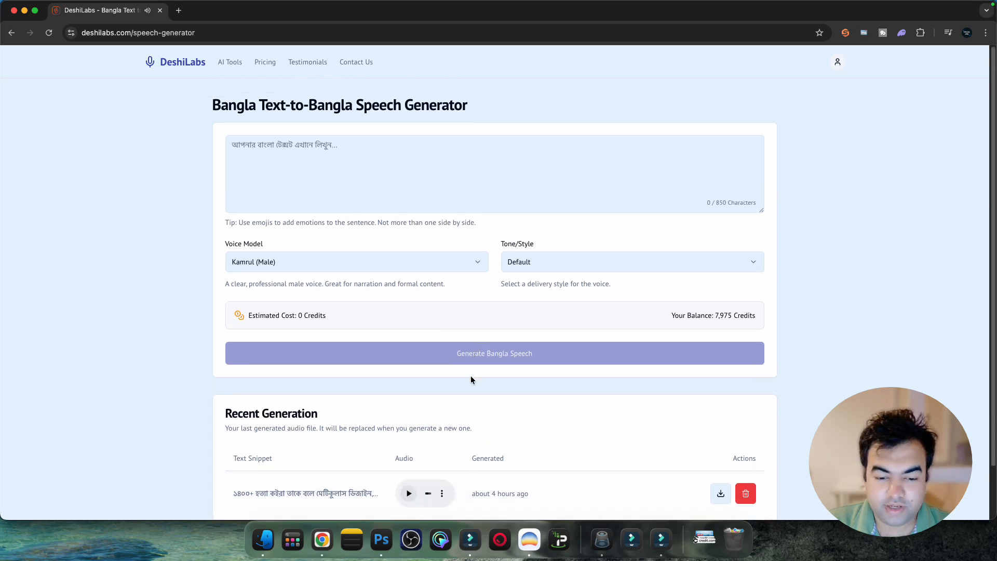
mouse_move(483, 435)
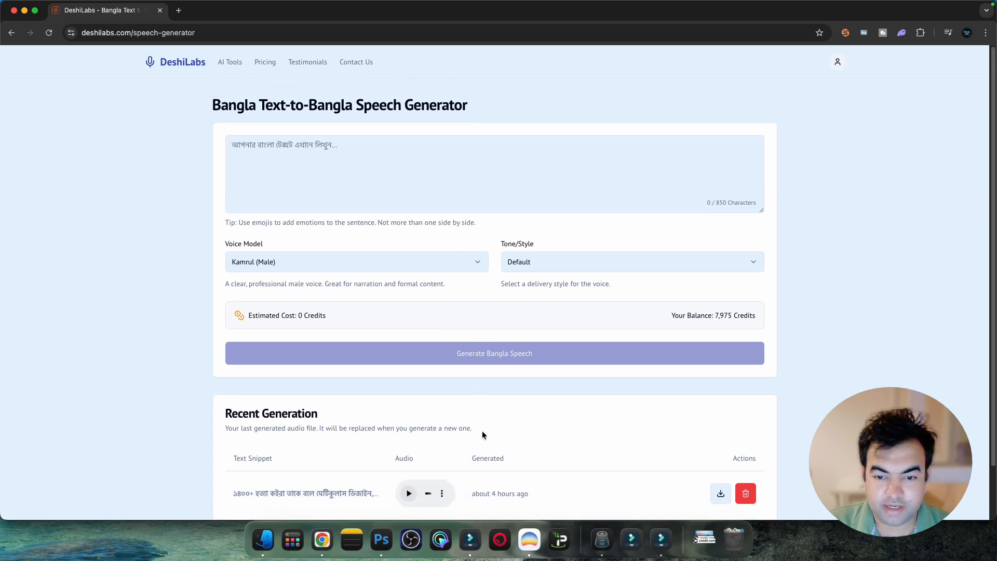
left_click(356, 261)
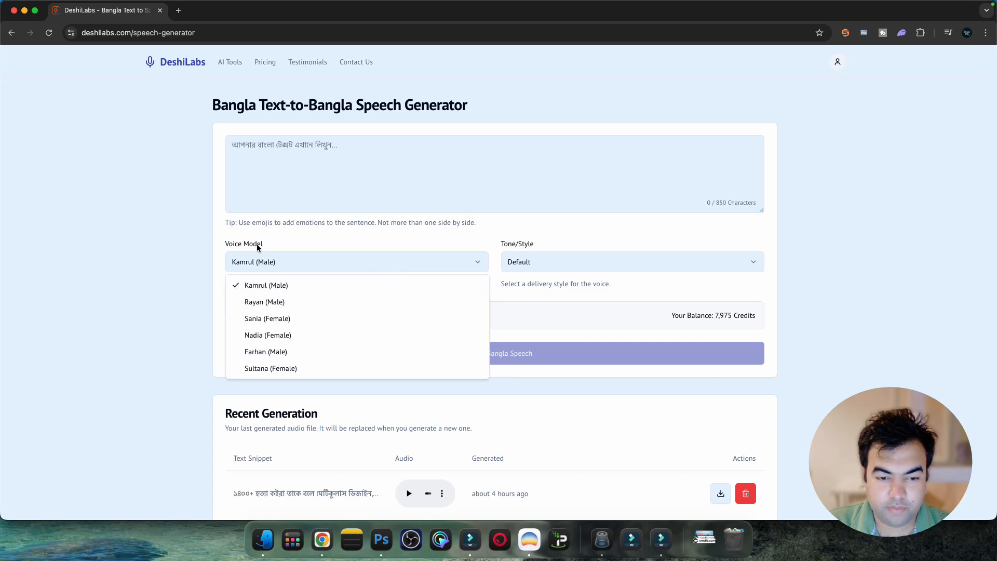
mouse_move(264, 301)
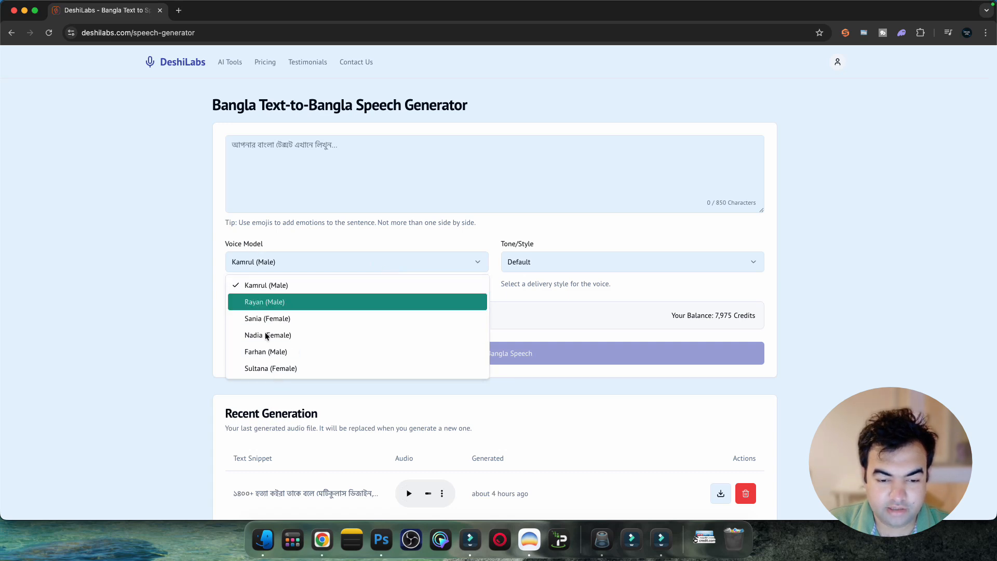
left_click(264, 285)
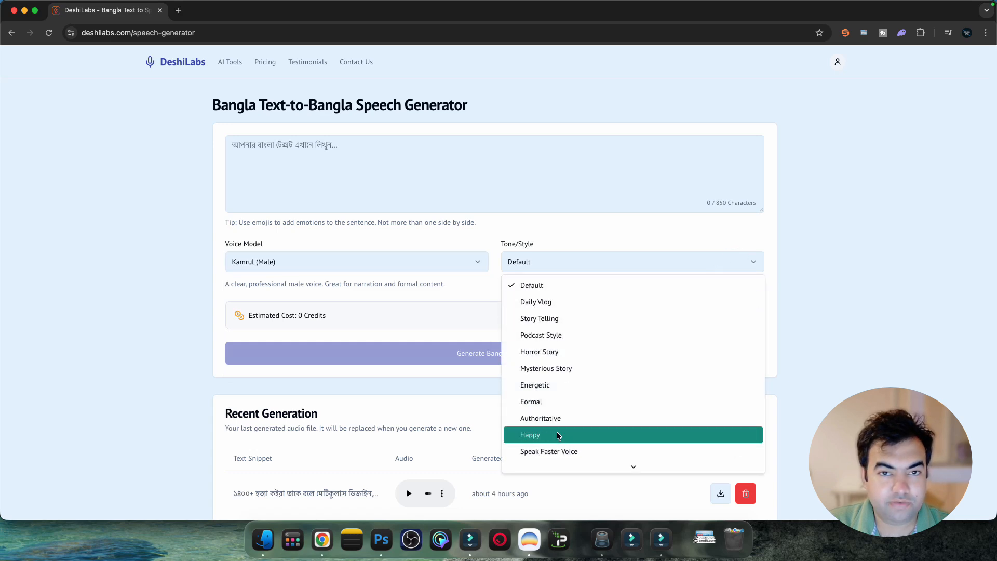
mouse_move(548, 451)
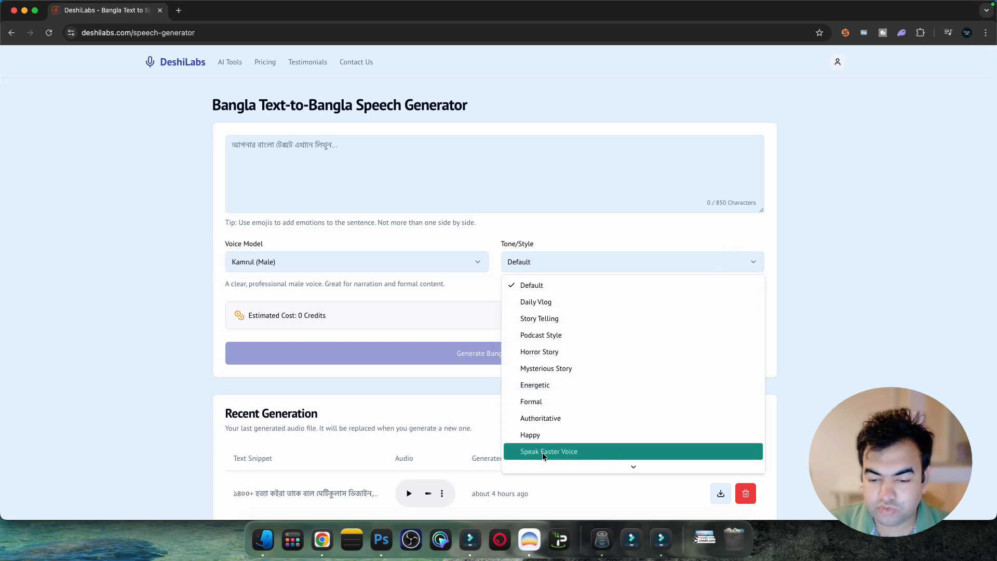
scroll("down", 3)
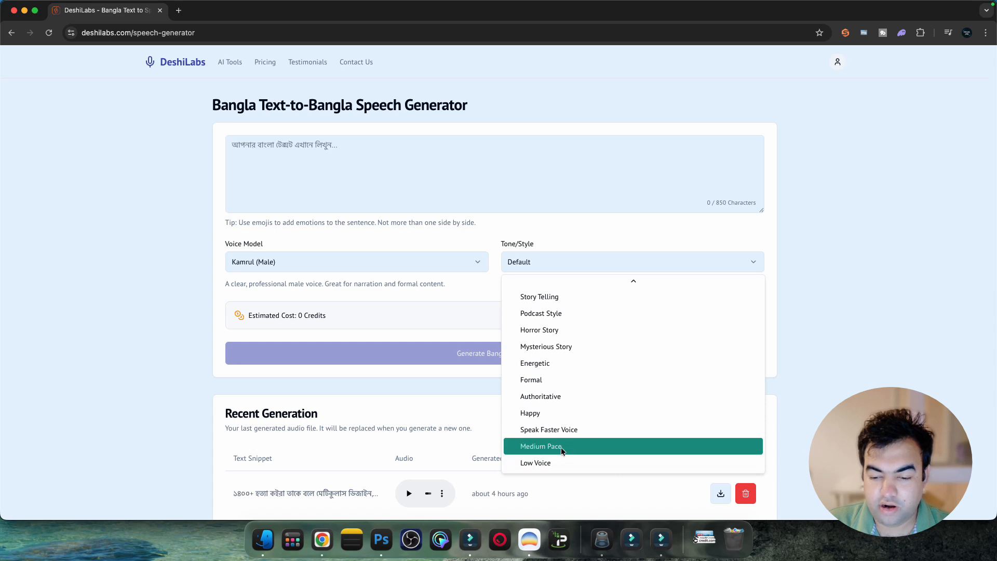
mouse_move(407, 300)
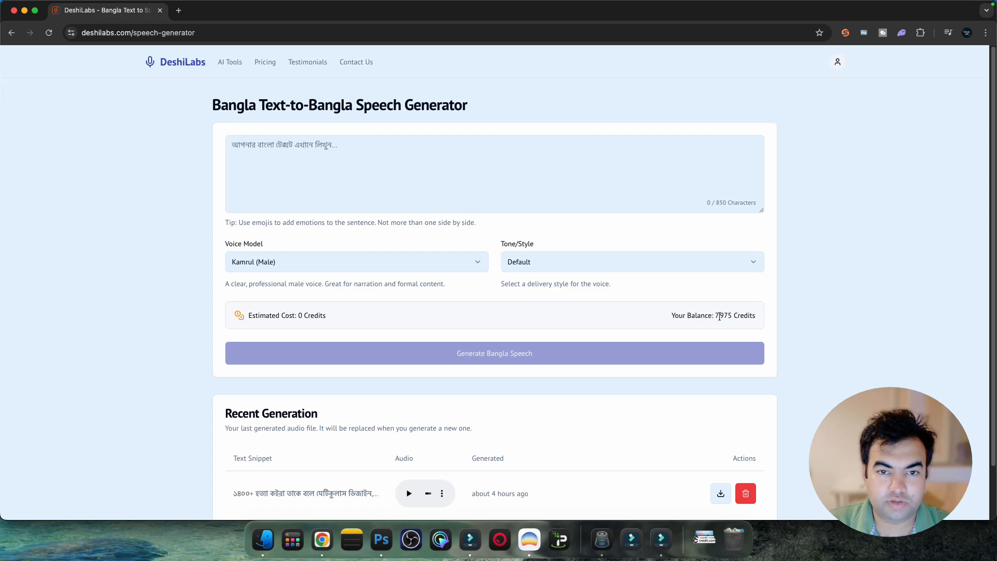
mouse_move(731, 329)
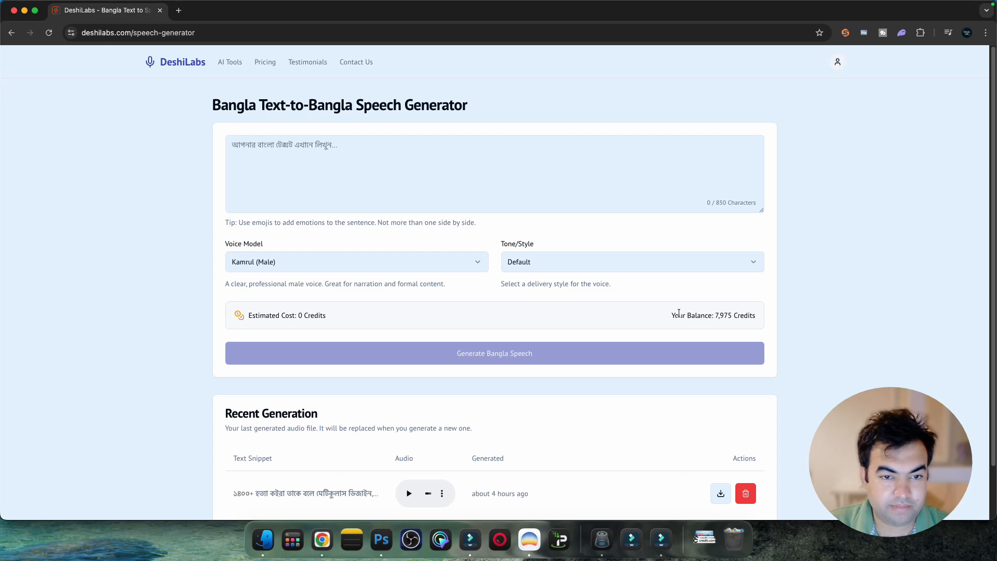
left_click(838, 62)
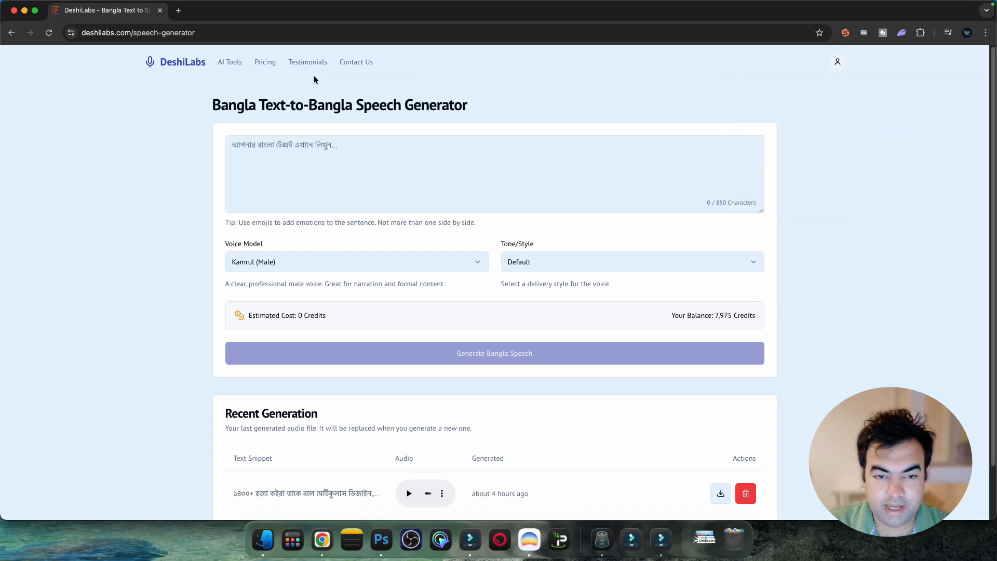
Step: Jump to the pricing calculator and raise the slider to about 98,000 credits
left_click(266, 62)
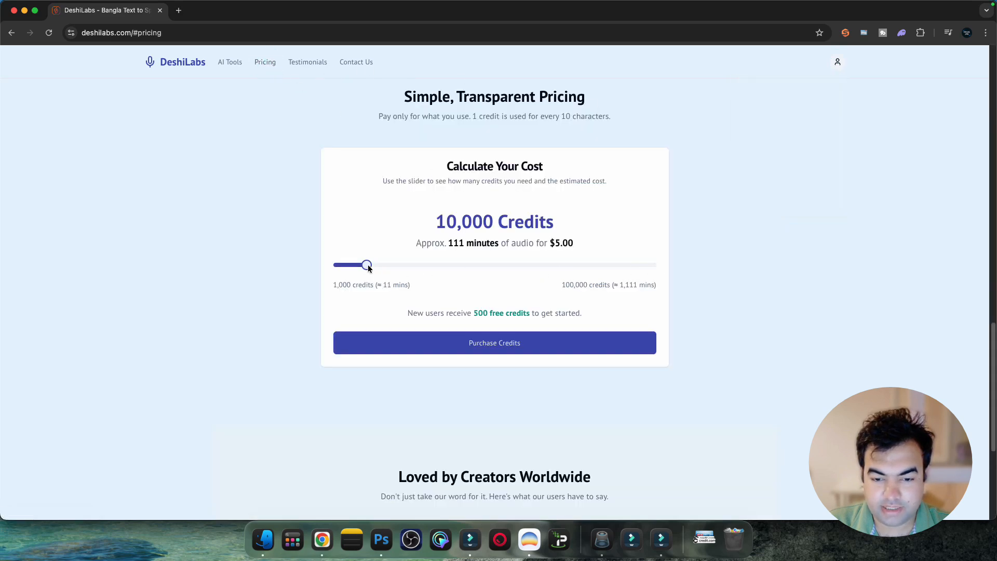
left_click_drag(367, 264, 645, 264)
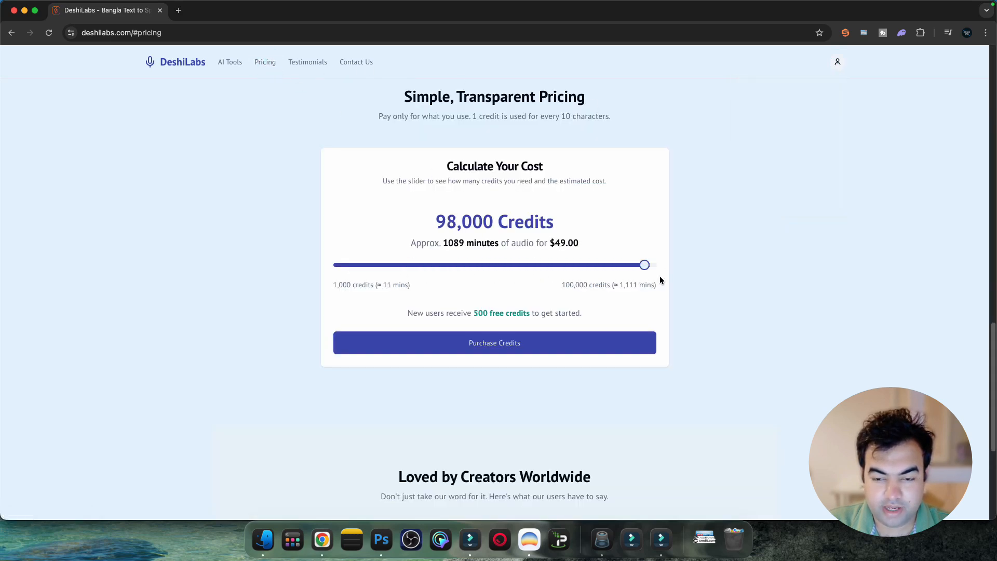
left_click_drag(644, 264, 652, 265)
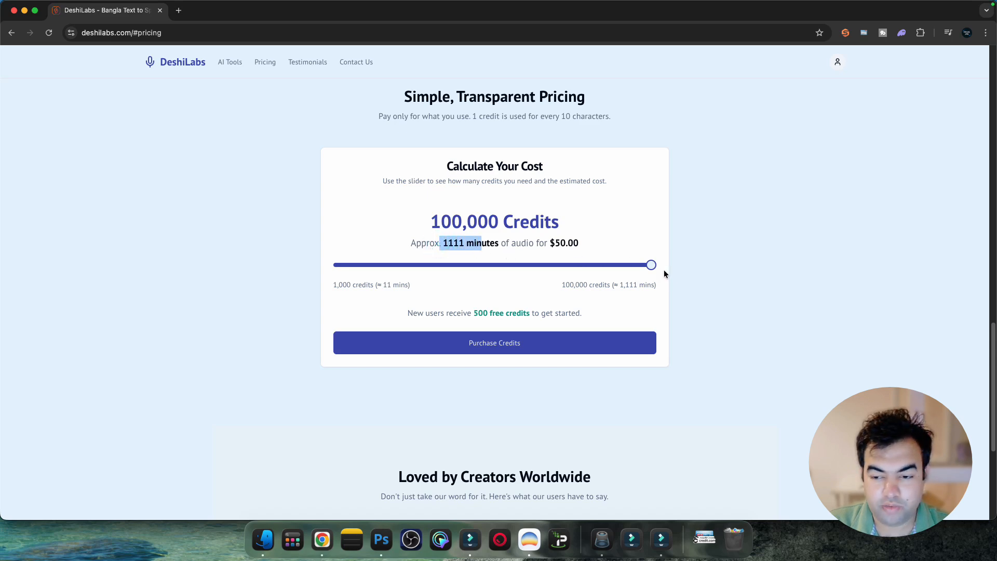
Step: Lower the credits through 18,000, 14,000 and 4,000, settling at 5,000 credits
left_click_drag(651, 265, 392, 264)
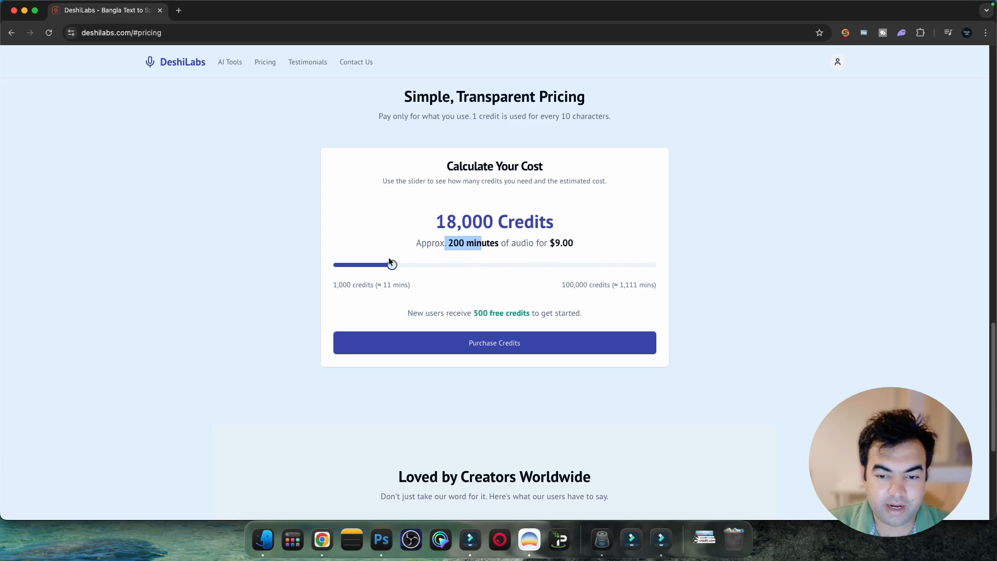
left_click_drag(392, 265, 380, 265)
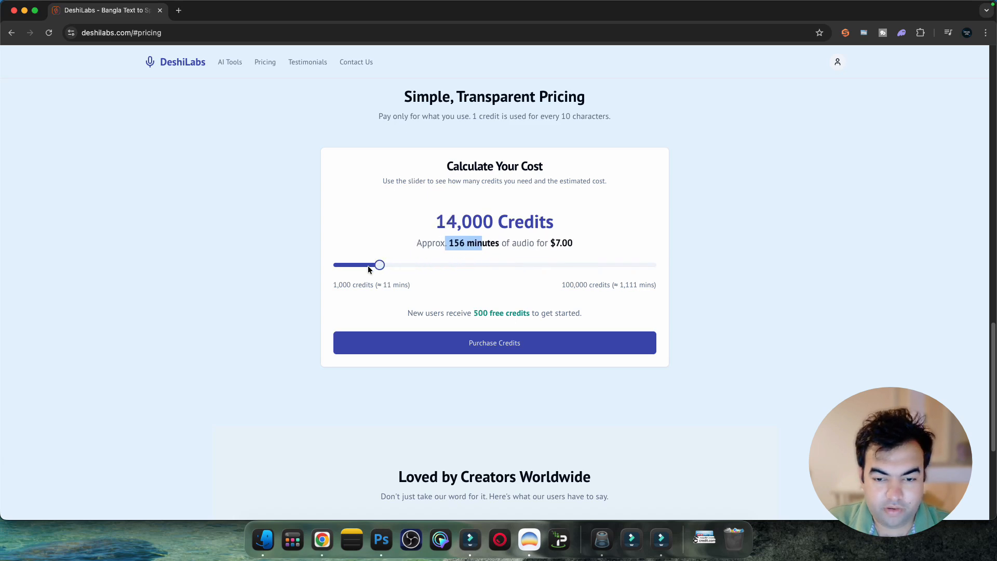
left_click_drag(379, 265, 351, 264)
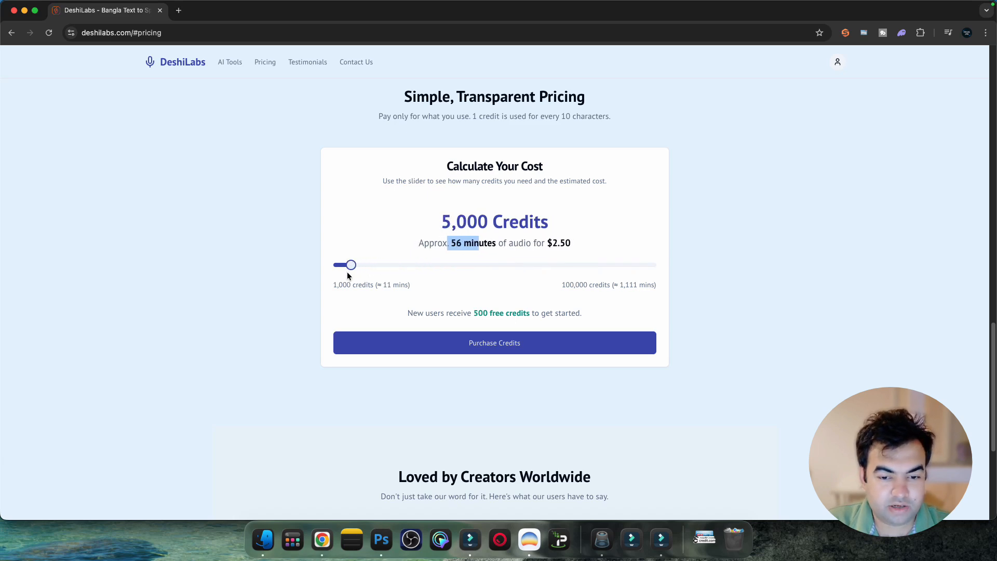
left_click_drag(350, 265, 346, 264)
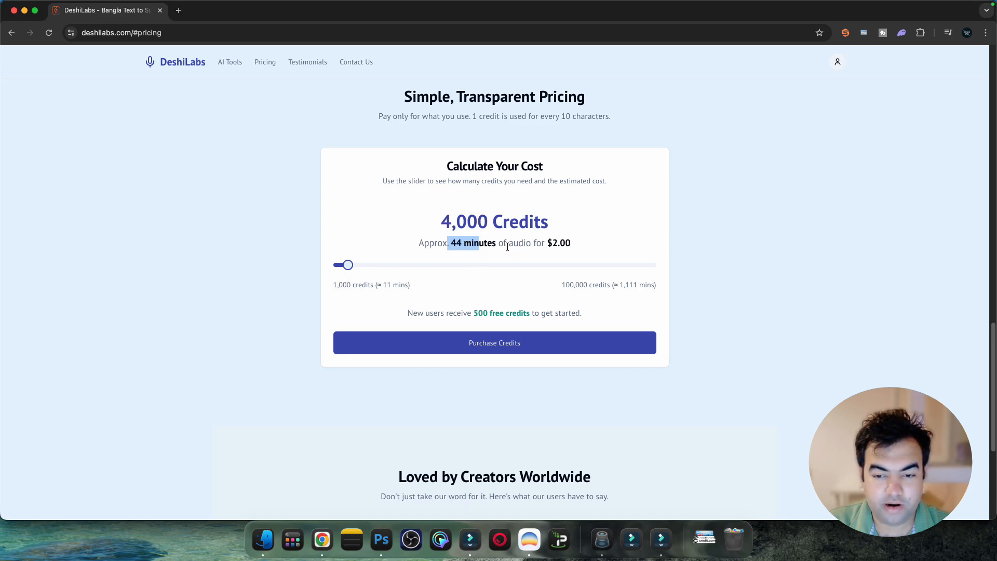
left_click_drag(347, 265, 350, 265)
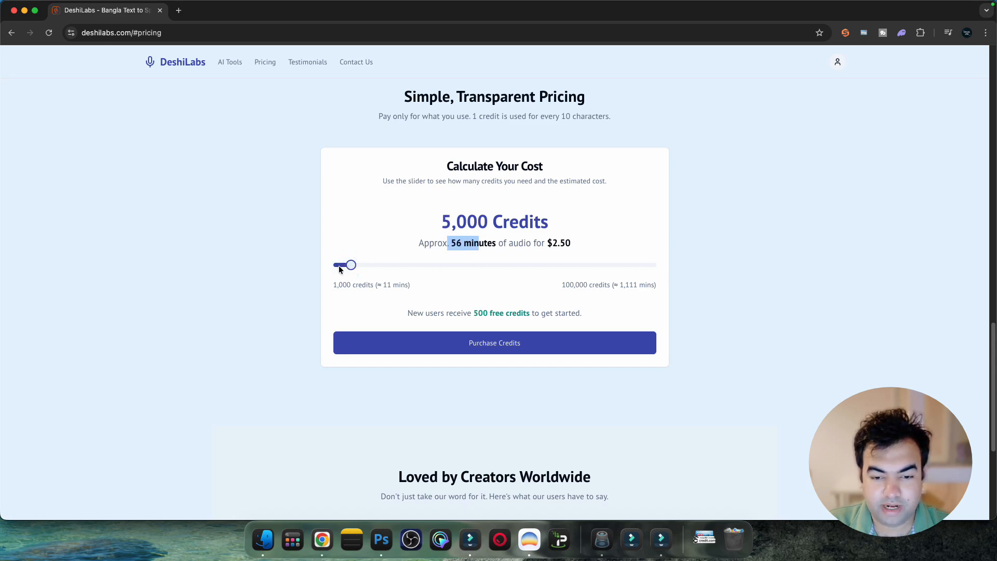
Step: Open Billing from the profile menu, scroll to Purchase History, then back to the top
left_click(837, 62)
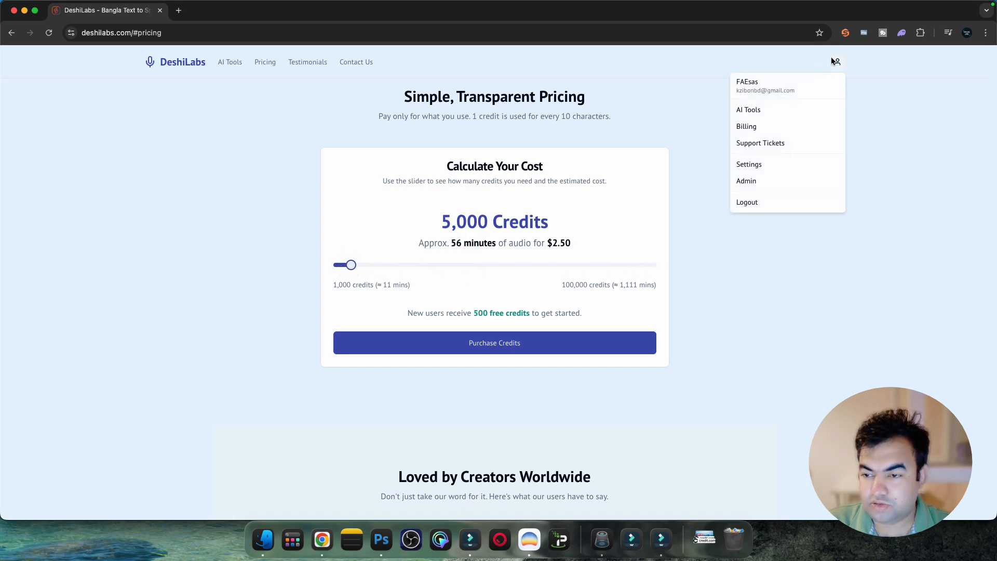
left_click(747, 126)
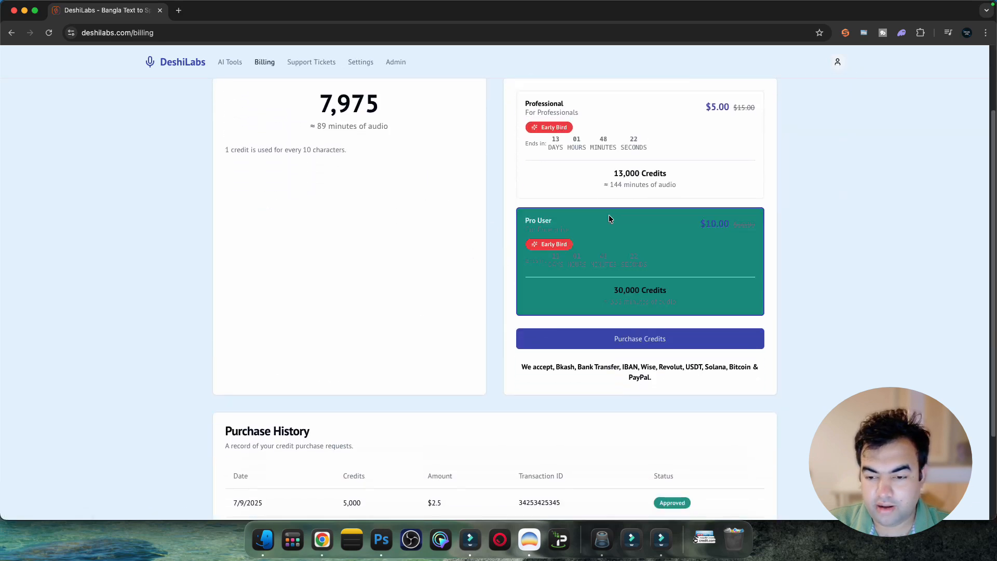
scroll("down", 3)
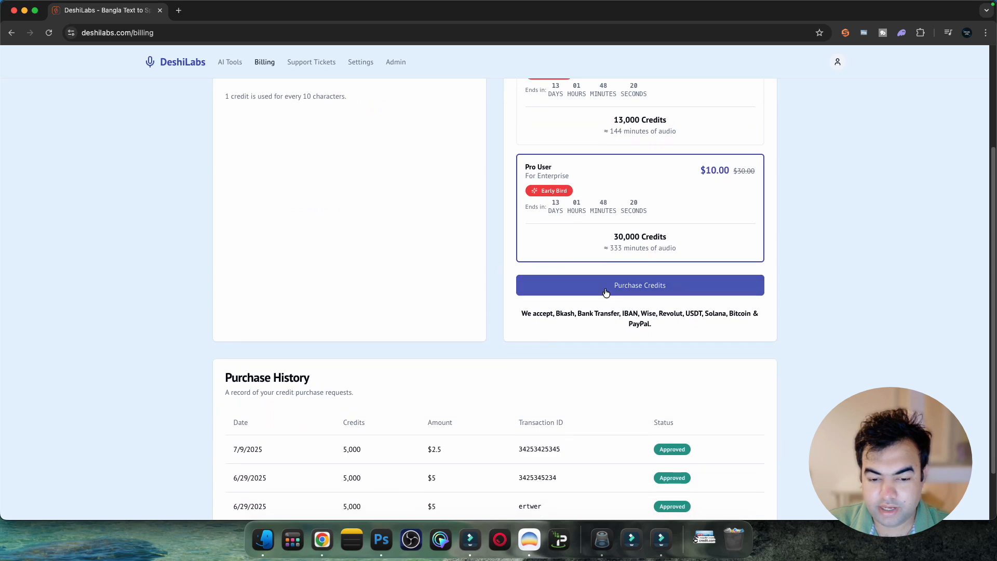
scroll("down", 3)
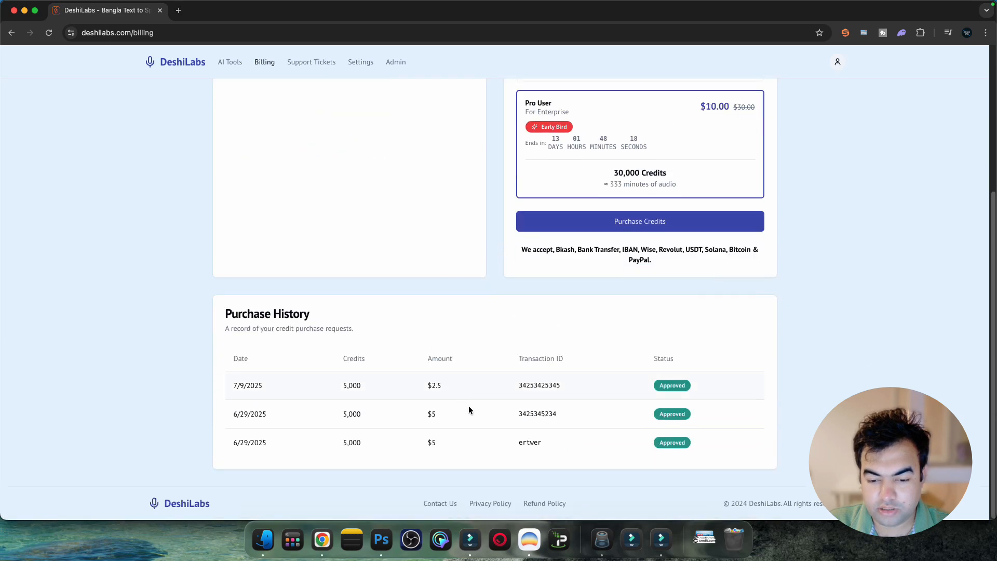
scroll("up", 3)
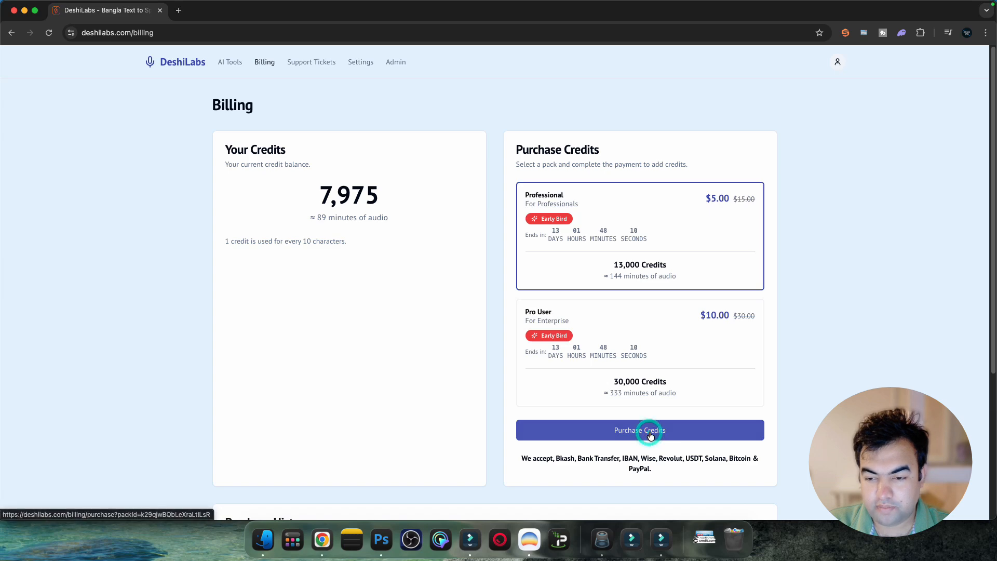
Step: Start buying the Professional pack ($5.00 / ৳610), choosing PayPal, then Wise
left_click(639, 430)
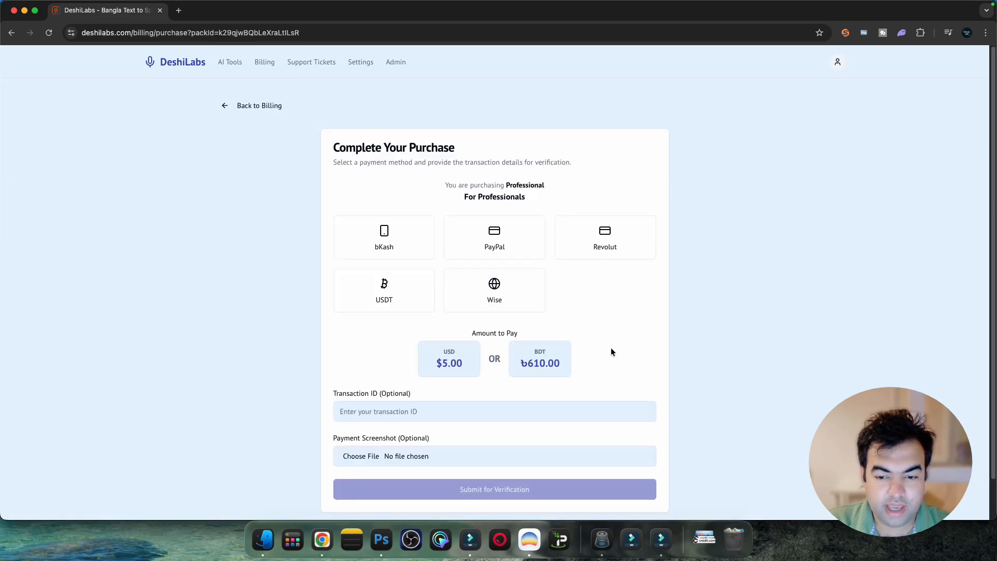
left_click(383, 289)
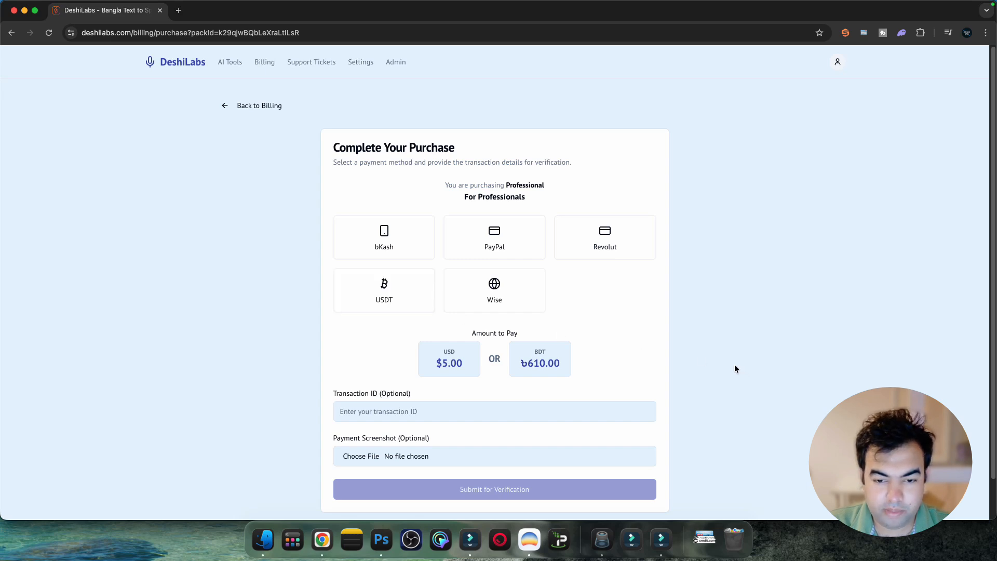
left_click(494, 238)
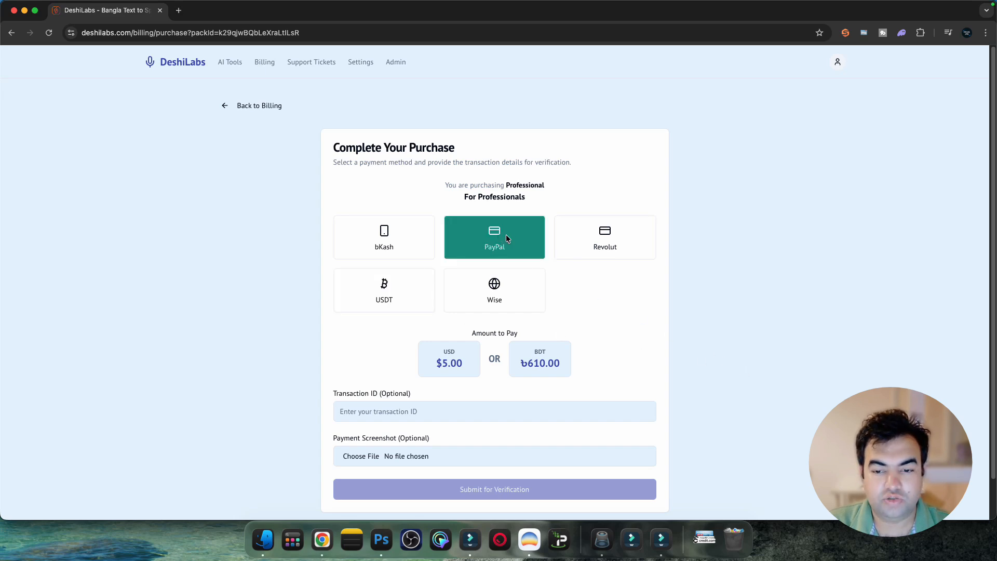
left_click(494, 290)
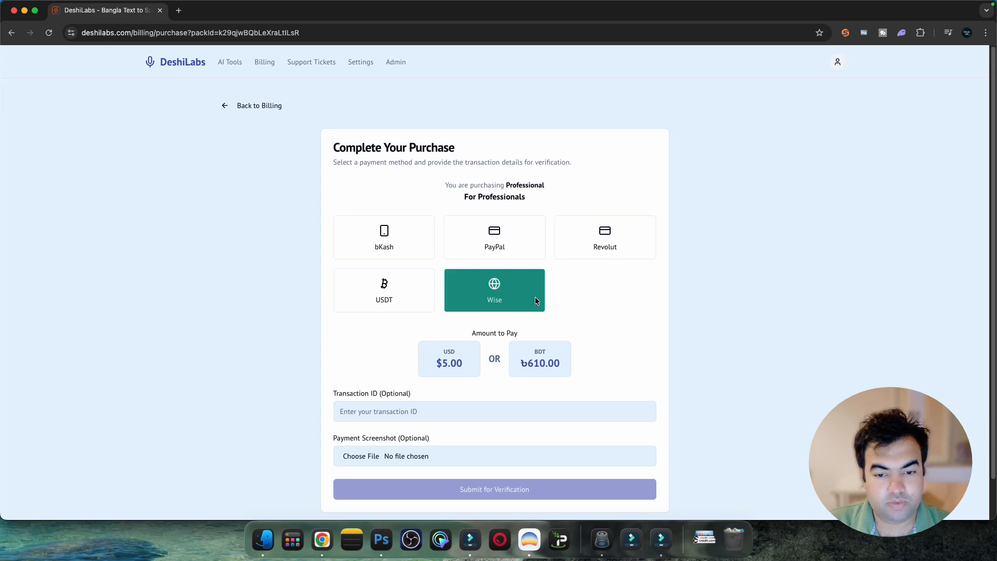
Step: Browse the purchase form options, then return to Billing and the home page
left_click(384, 290)
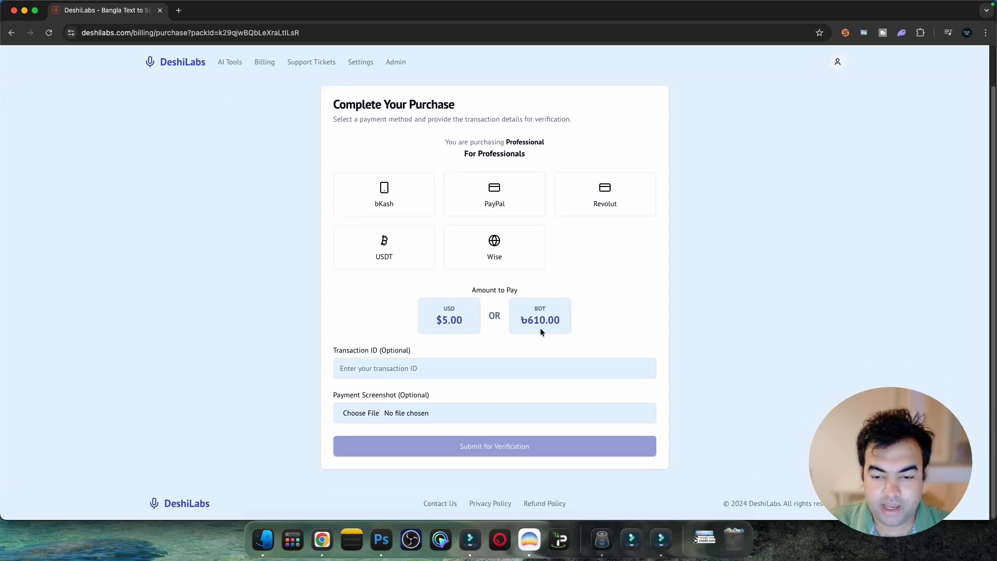
left_click(494, 368)
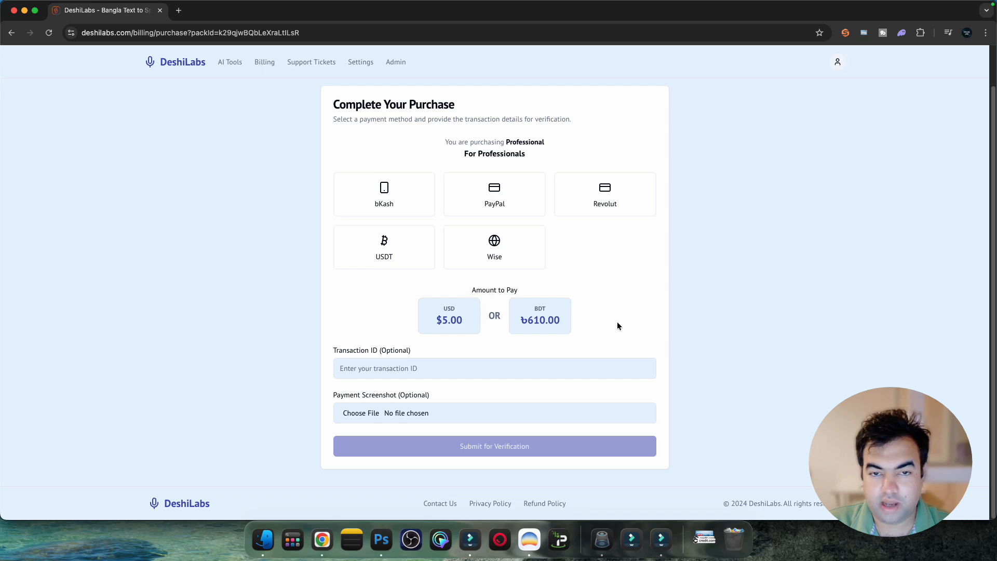
mouse_move(719, 374)
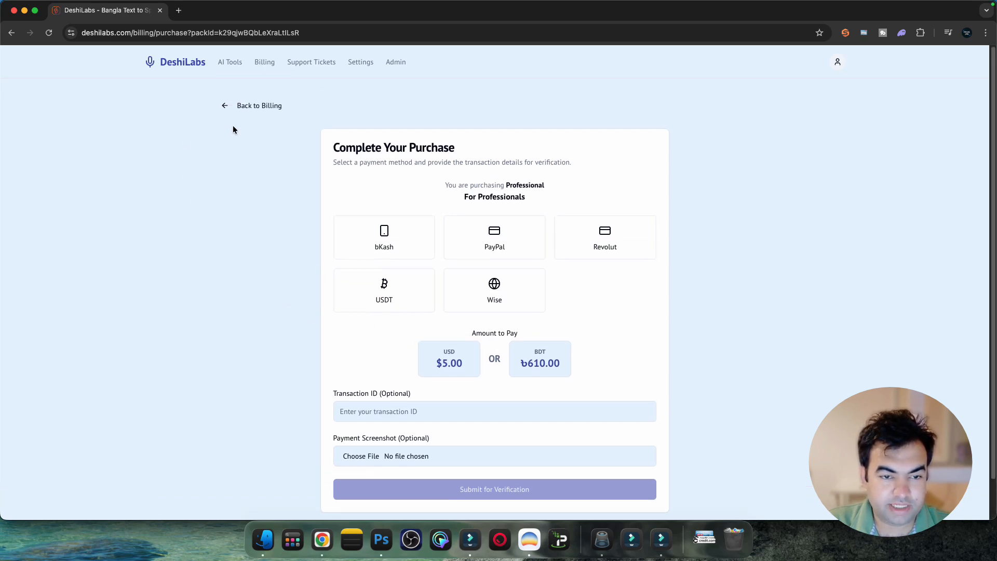
left_click(252, 105)
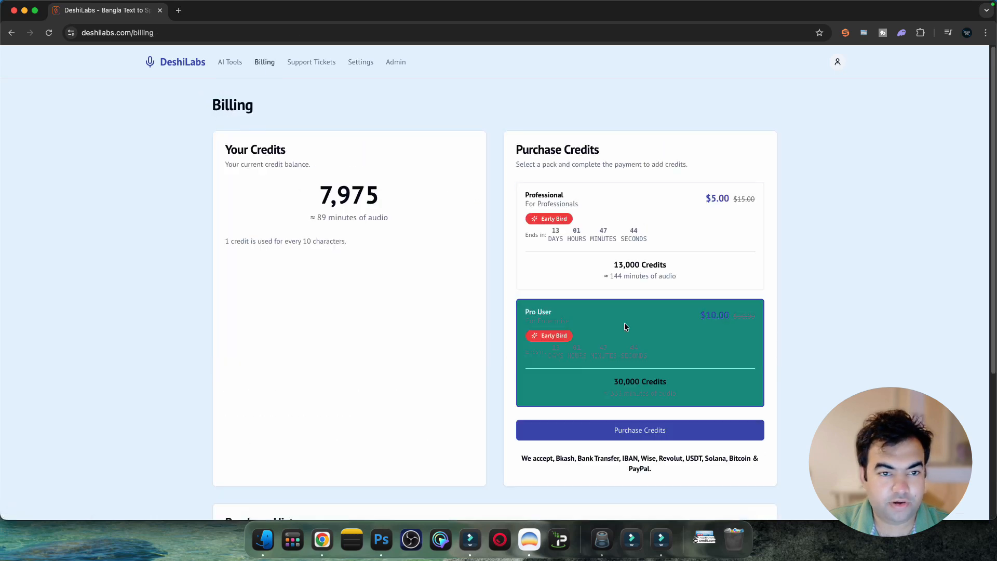
left_click(175, 62)
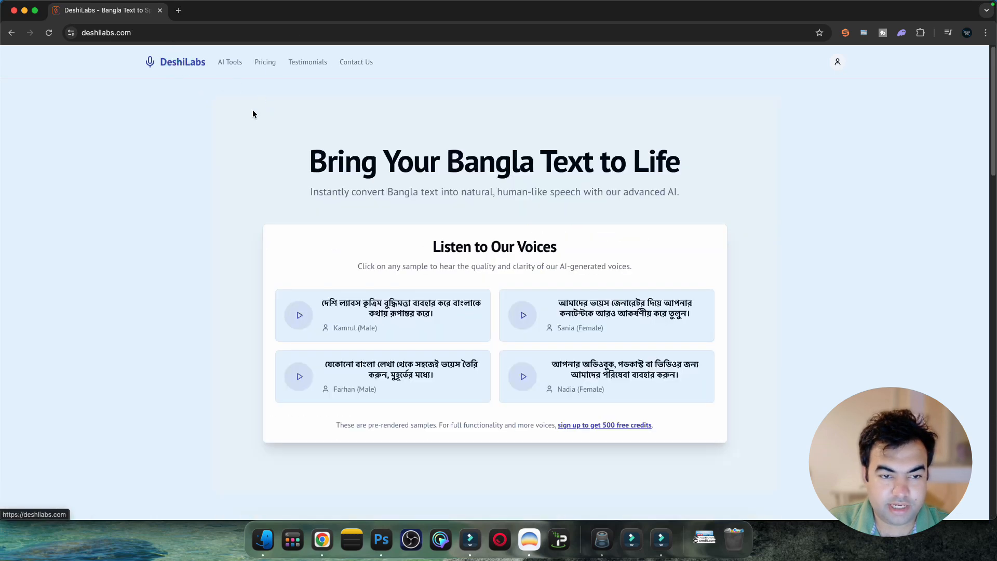